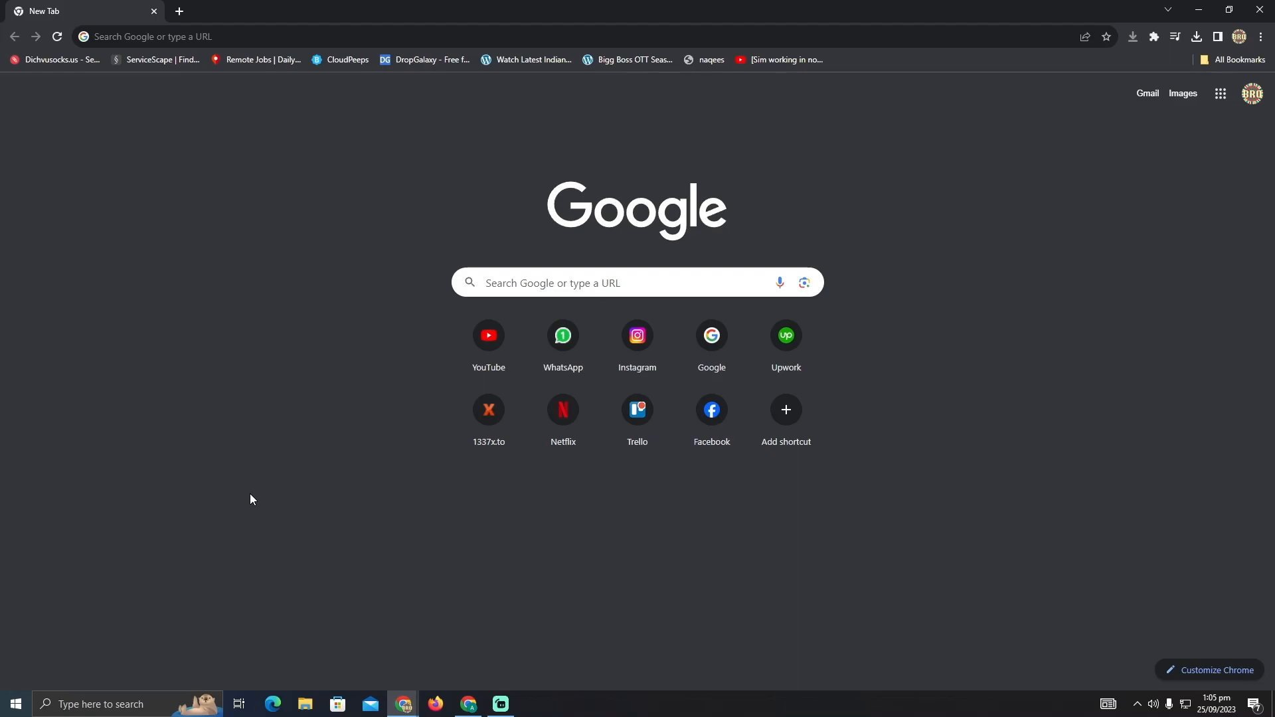
{"action": "mouse_move", "coordinate": [255, 60]}
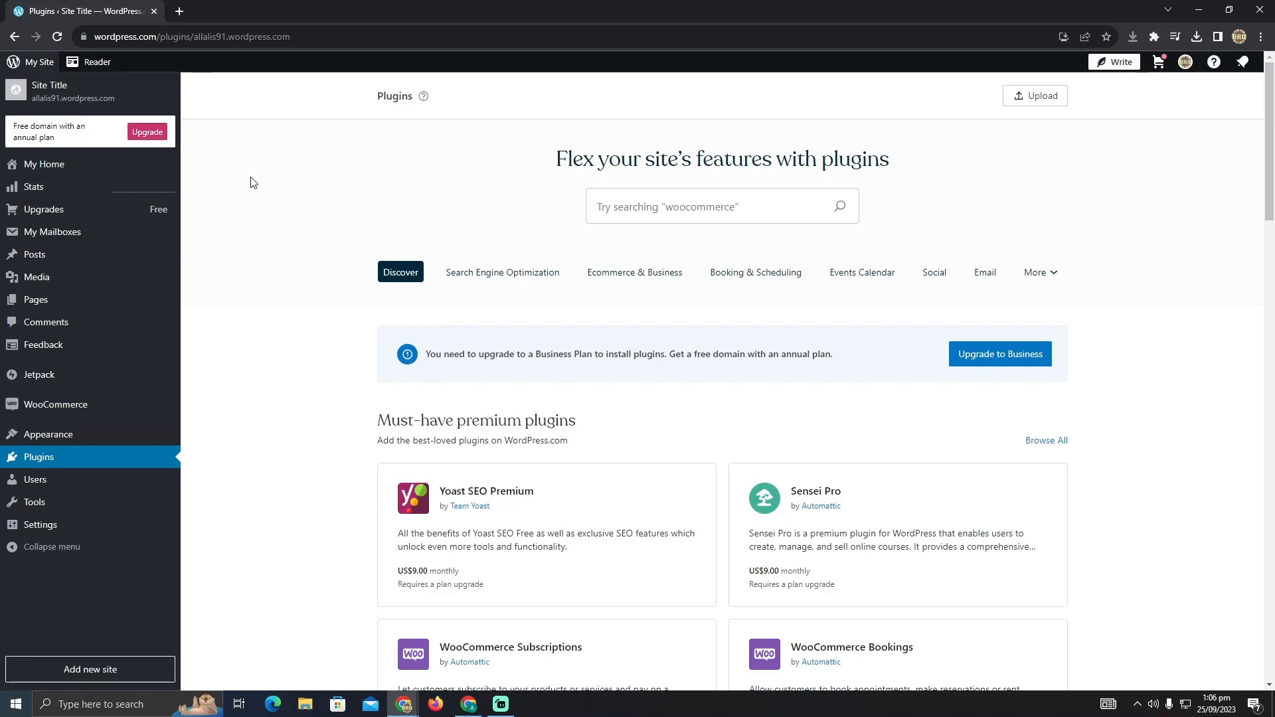
Search Google for 'ups plugin for woocommerce' in a new tab
{"action": "left_click", "coordinate": [178, 10]}
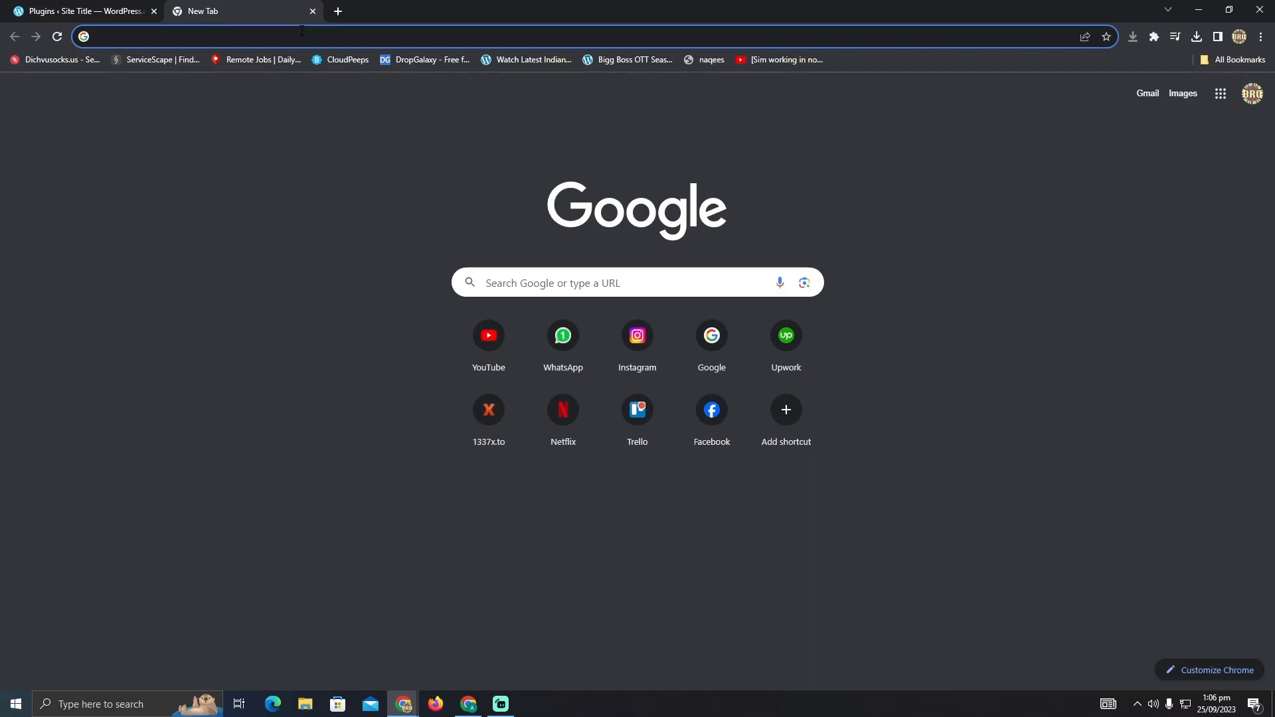
{"action": "type", "text": "ups"}
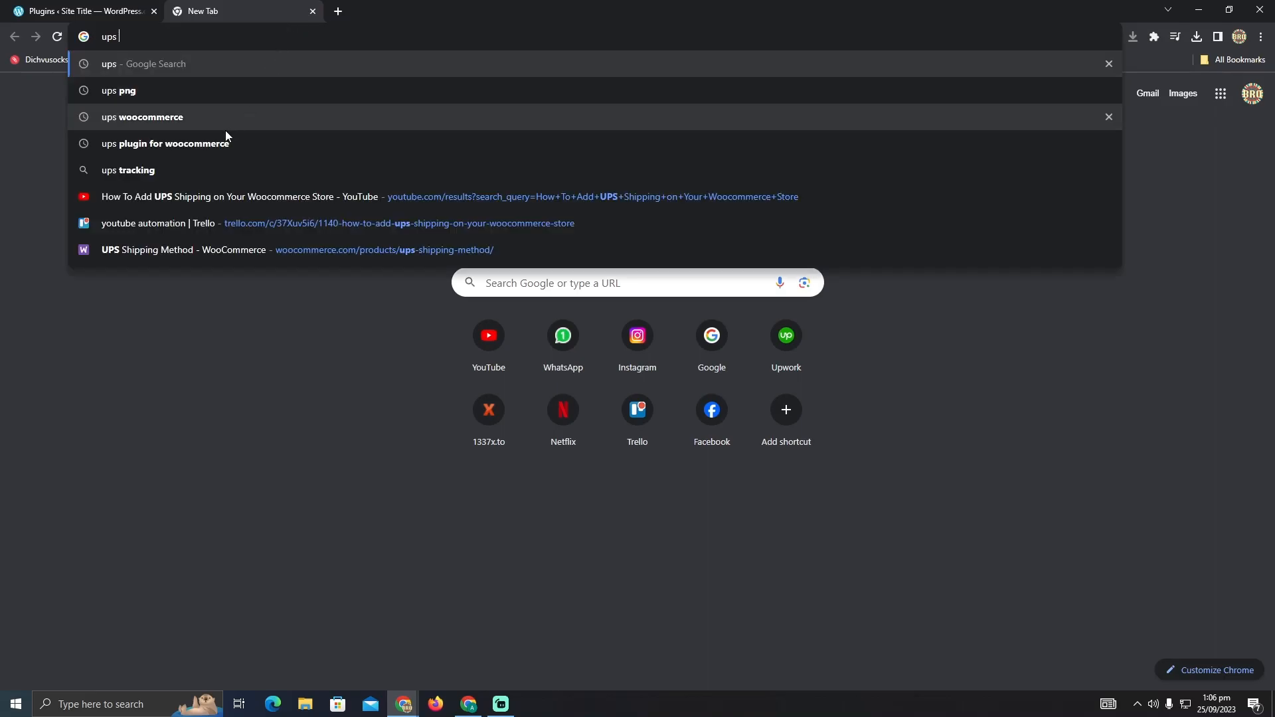
{"action": "left_click", "coordinate": [166, 143]}
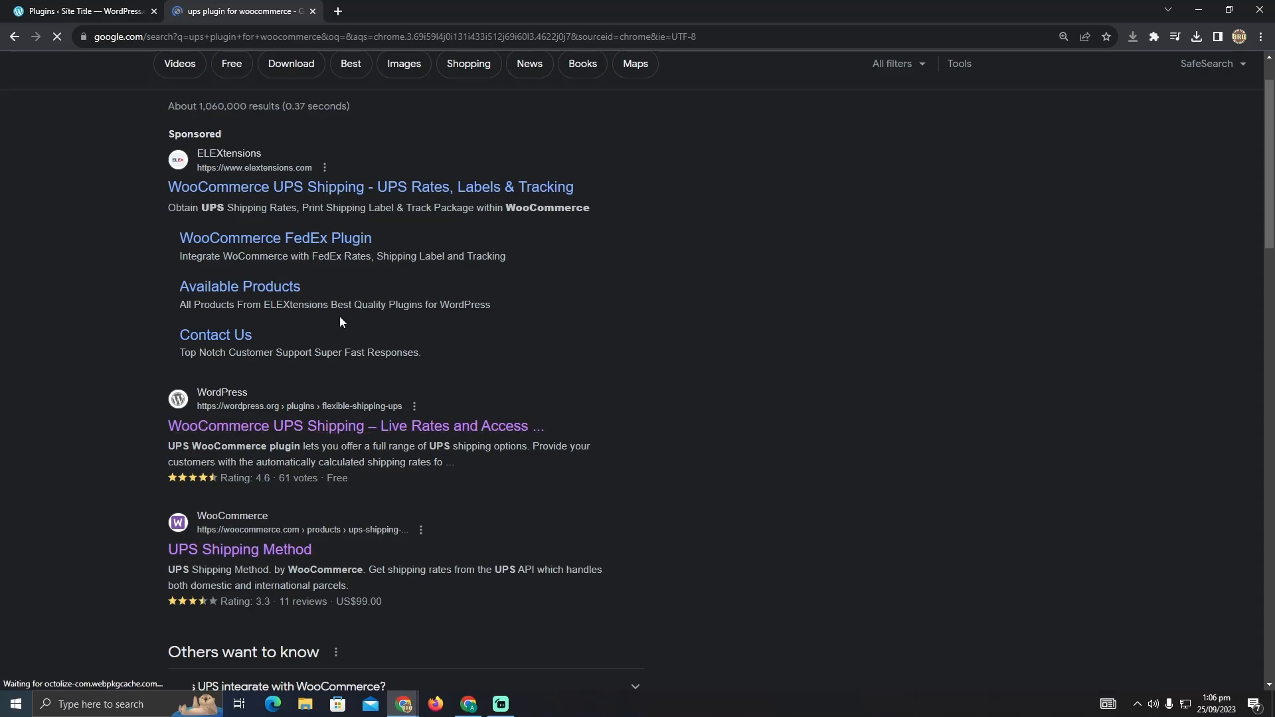
{"action": "mouse_move", "coordinate": [239, 549]}
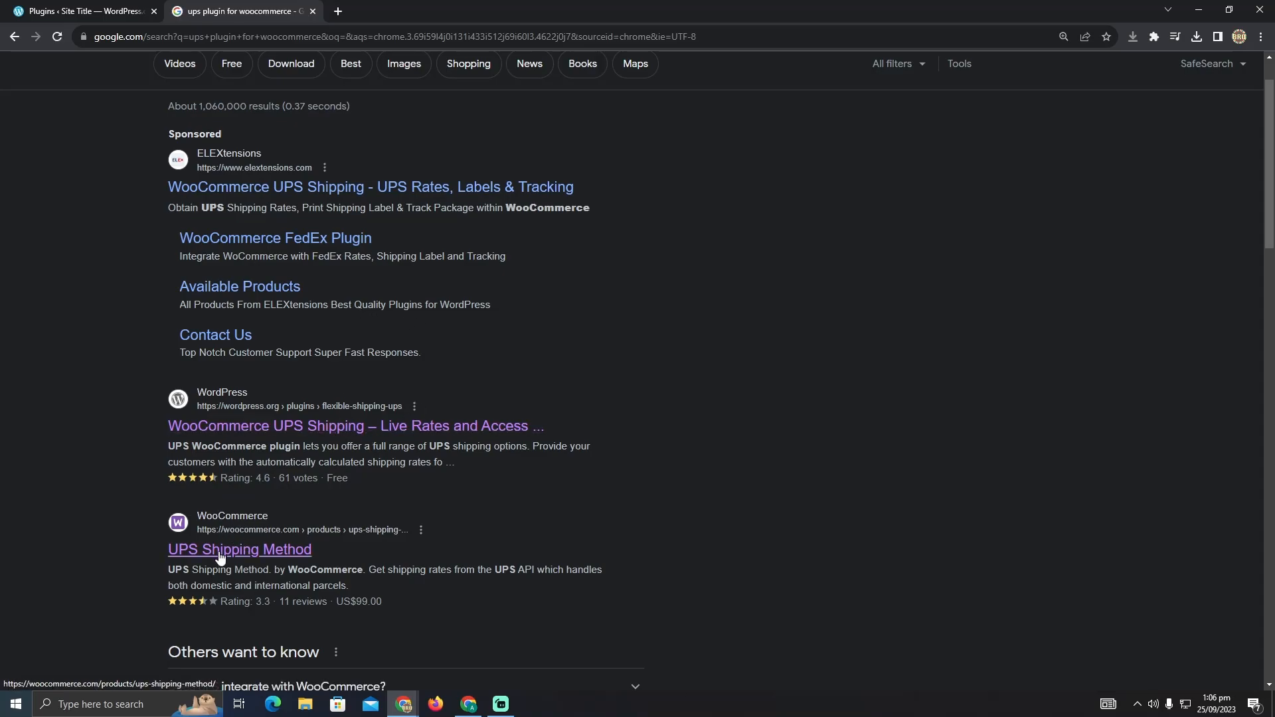
View the UPS Shipping Method extension ($99 yearly) on WooCommerce.com, then return to the site's Plugins page
{"action": "left_click", "coordinate": [239, 549]}
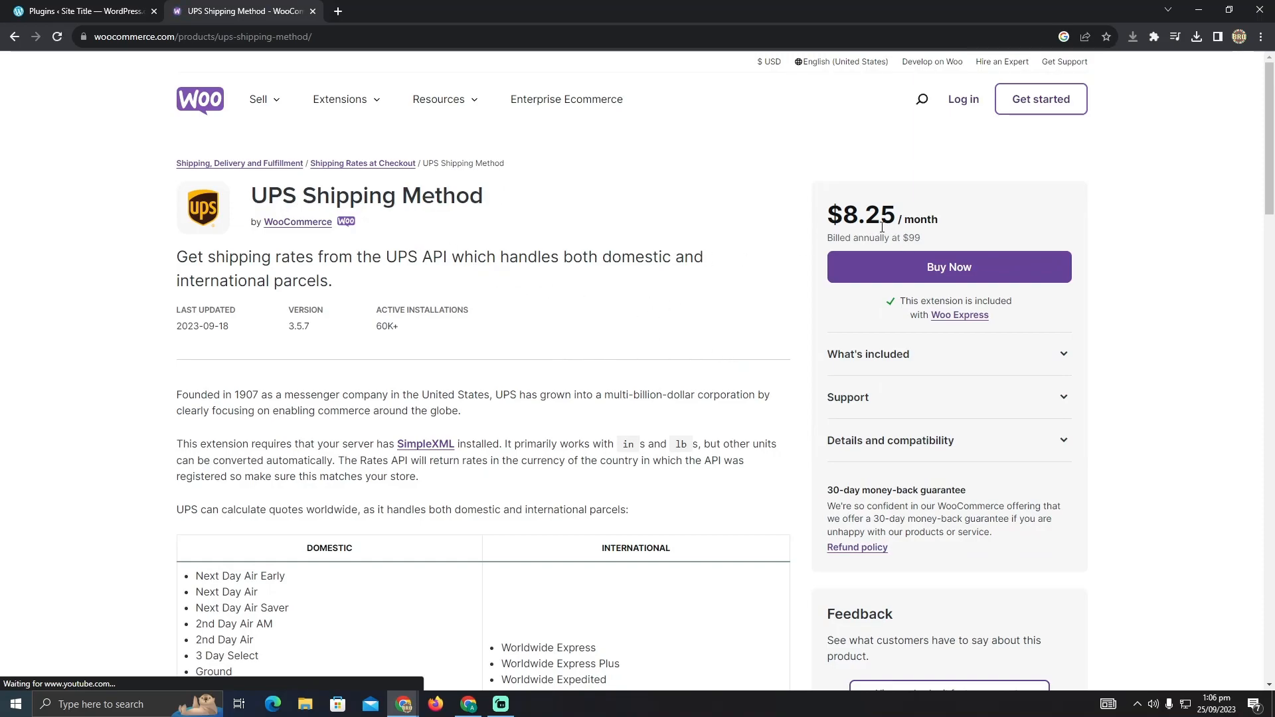
{"action": "double_click", "coordinate": [863, 216]}
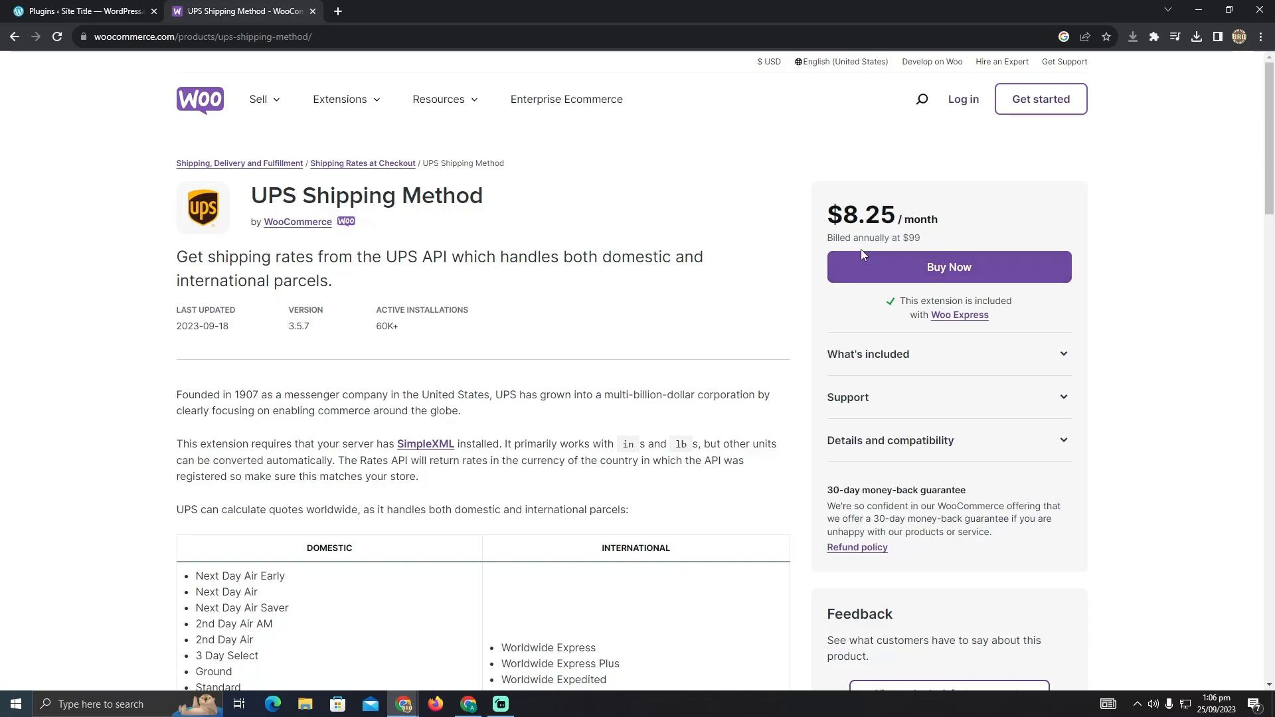
{"action": "mouse_move", "coordinate": [437, 242]}
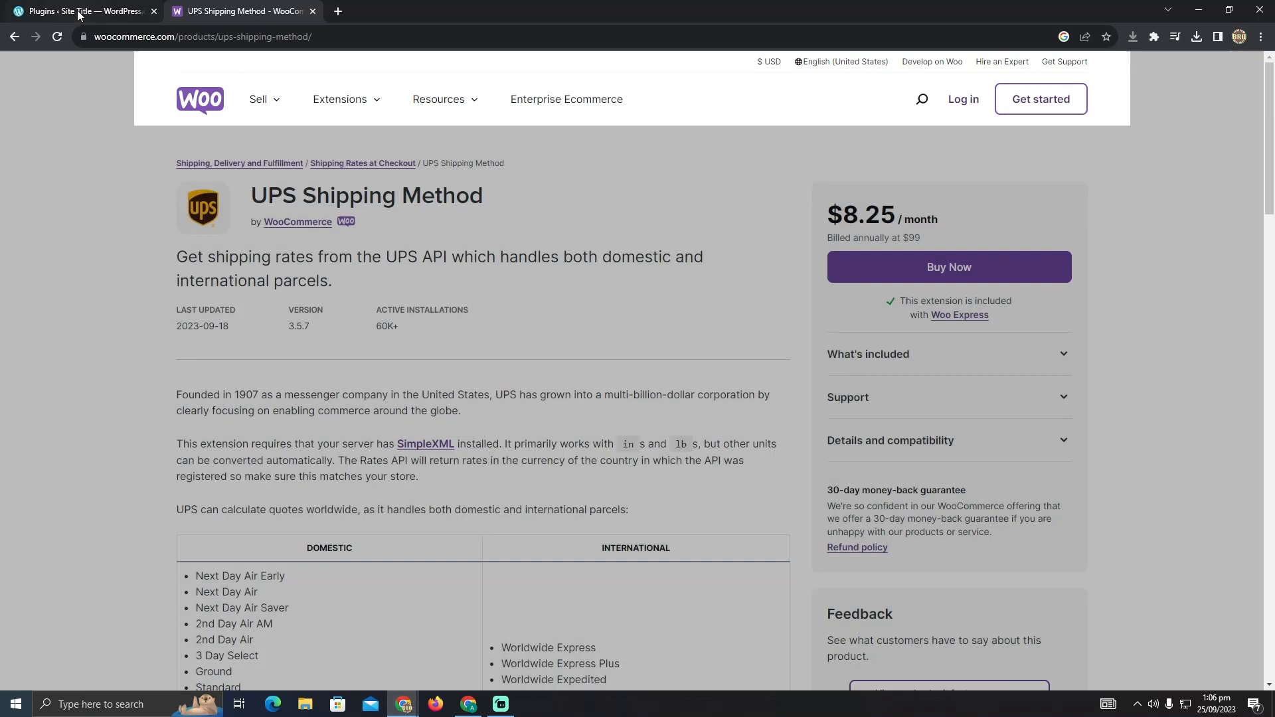
{"action": "left_click", "coordinate": [81, 10]}
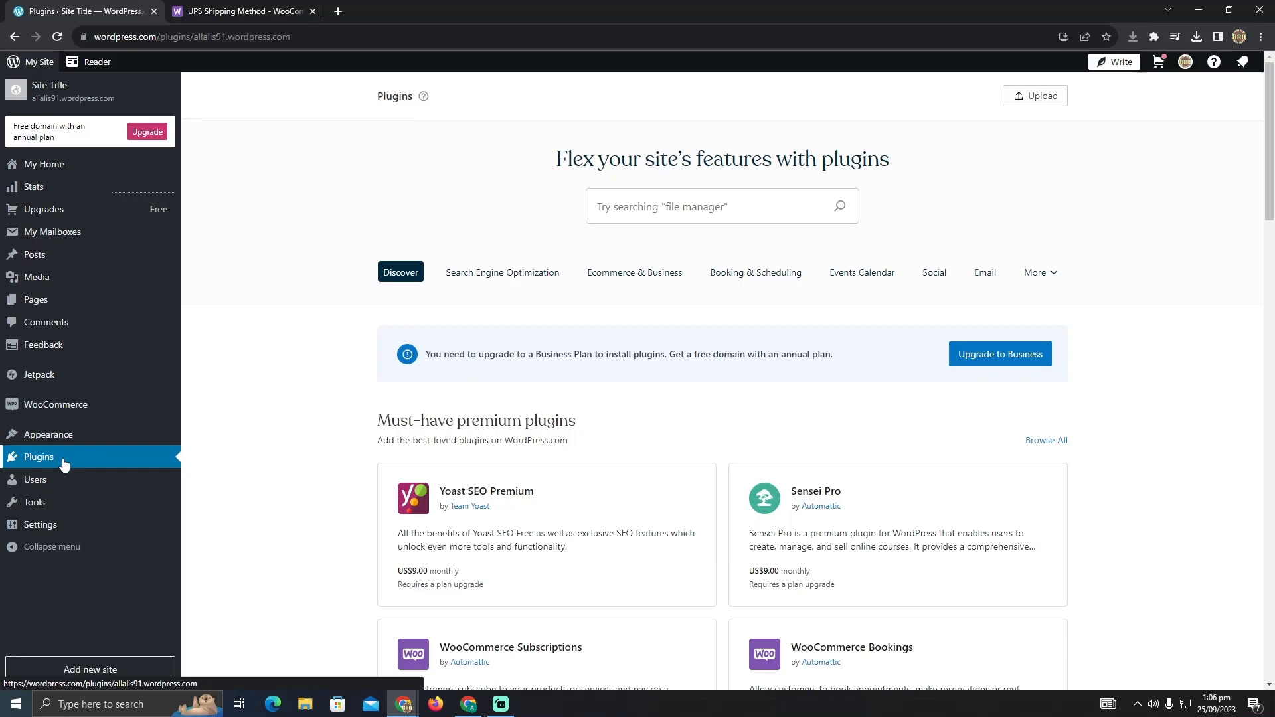
{"action": "mouse_move", "coordinate": [1039, 102]}
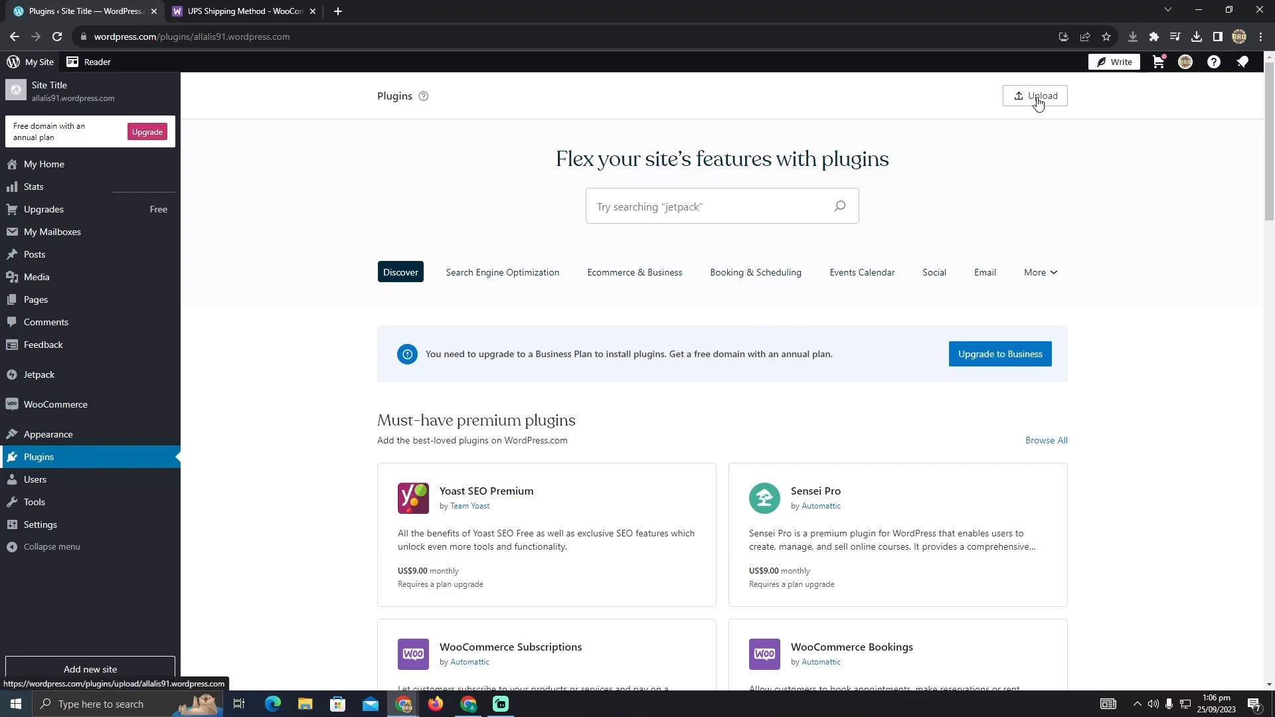
View the plugin Upload page's Business plan requirement, then search Google for 'ups wordpress plugin'
{"action": "left_click", "coordinate": [1035, 95]}
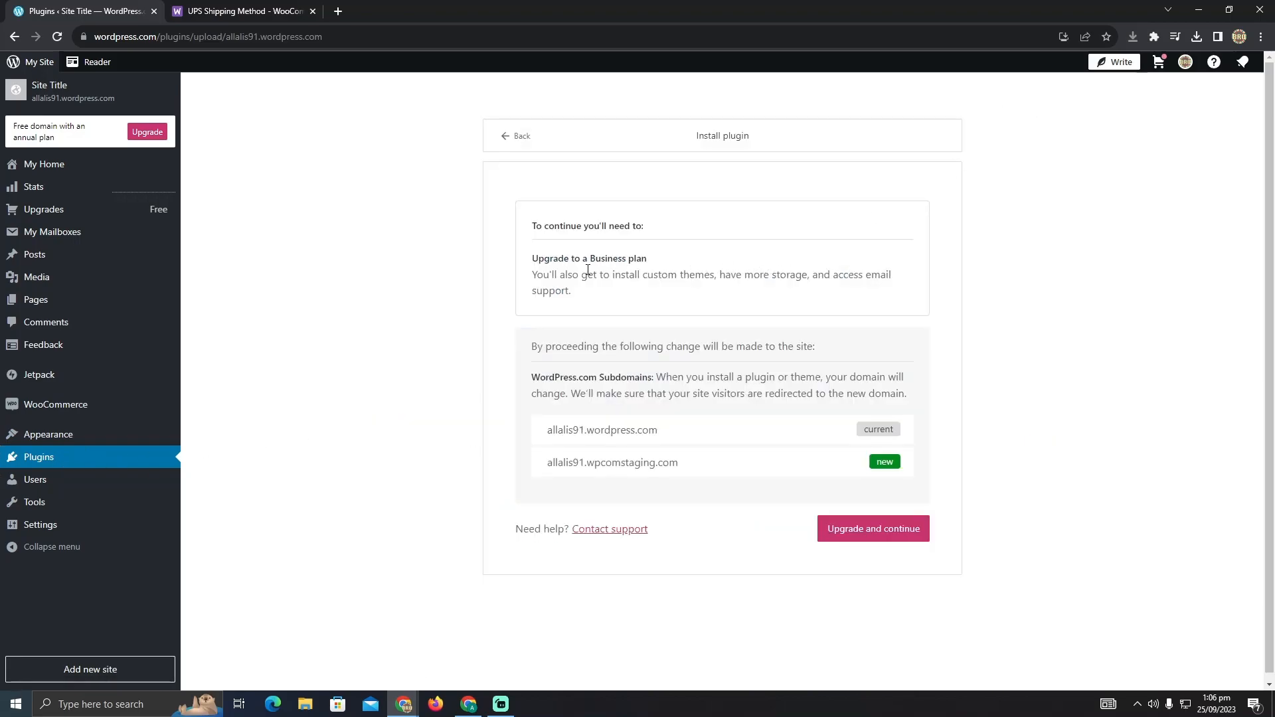
{"action": "mouse_move", "coordinate": [376, 137]}
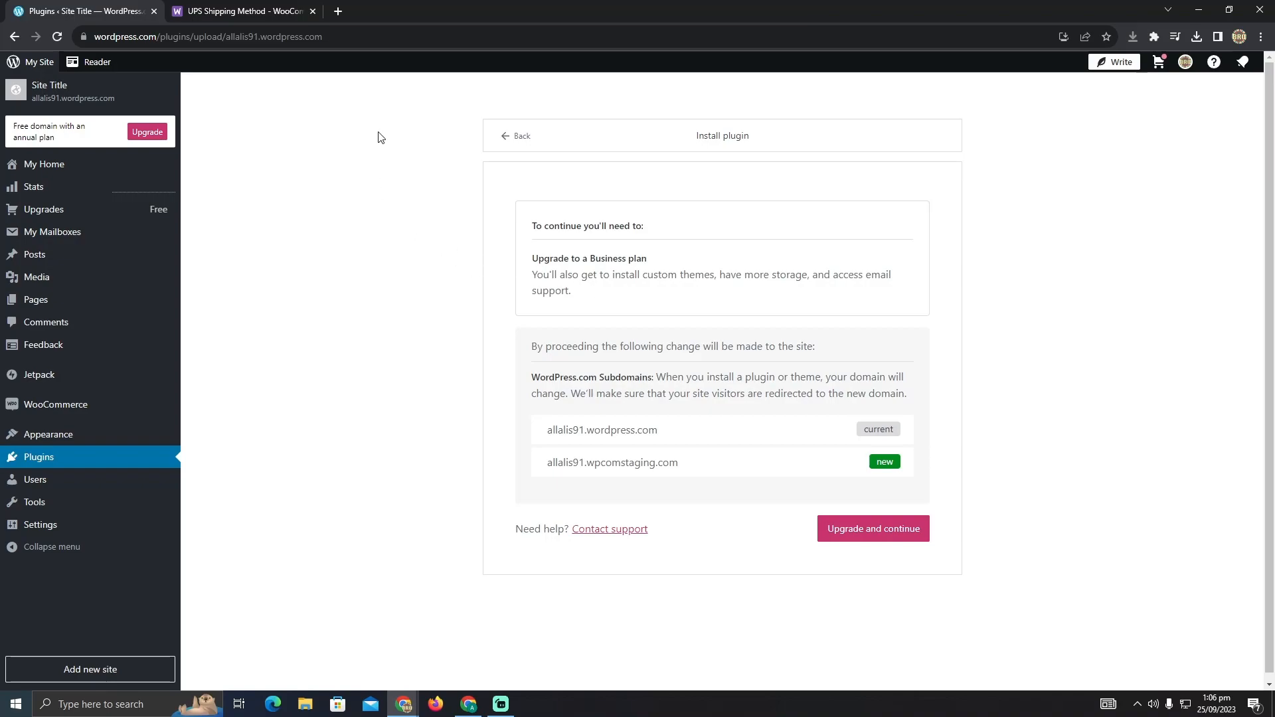
{"action": "mouse_move", "coordinate": [417, 104]}
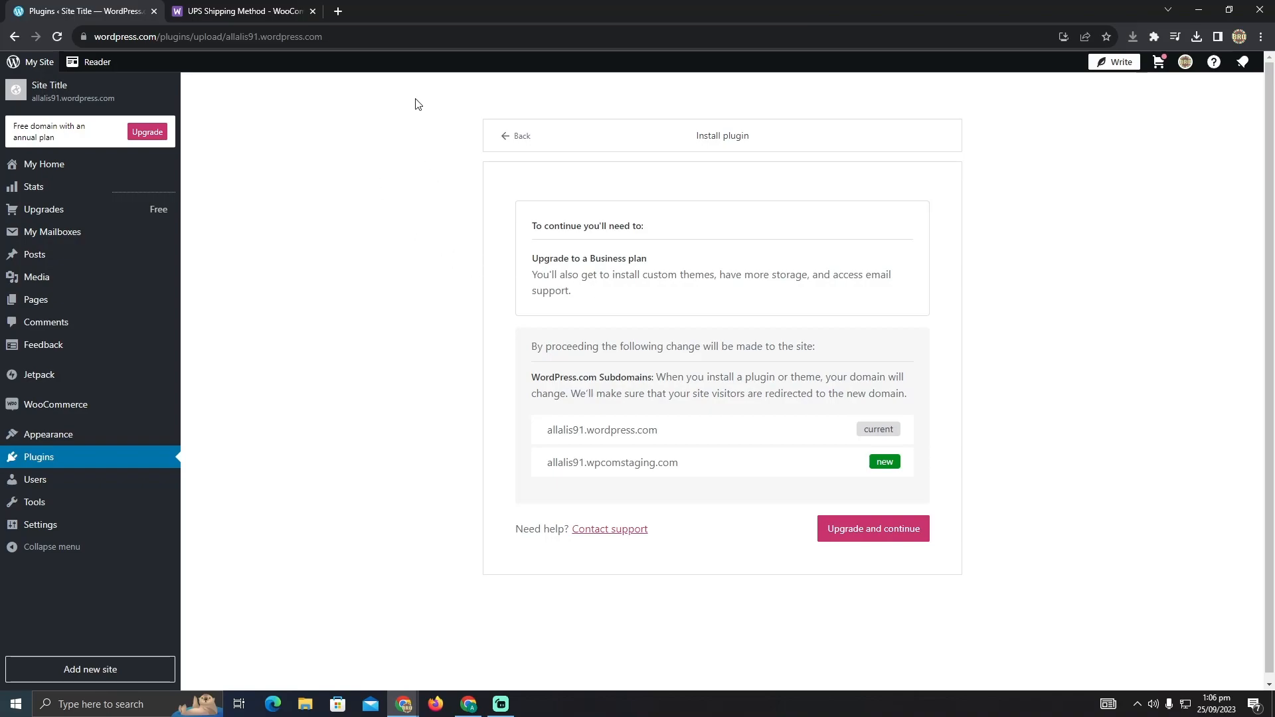
{"action": "mouse_move", "coordinate": [336, 10]}
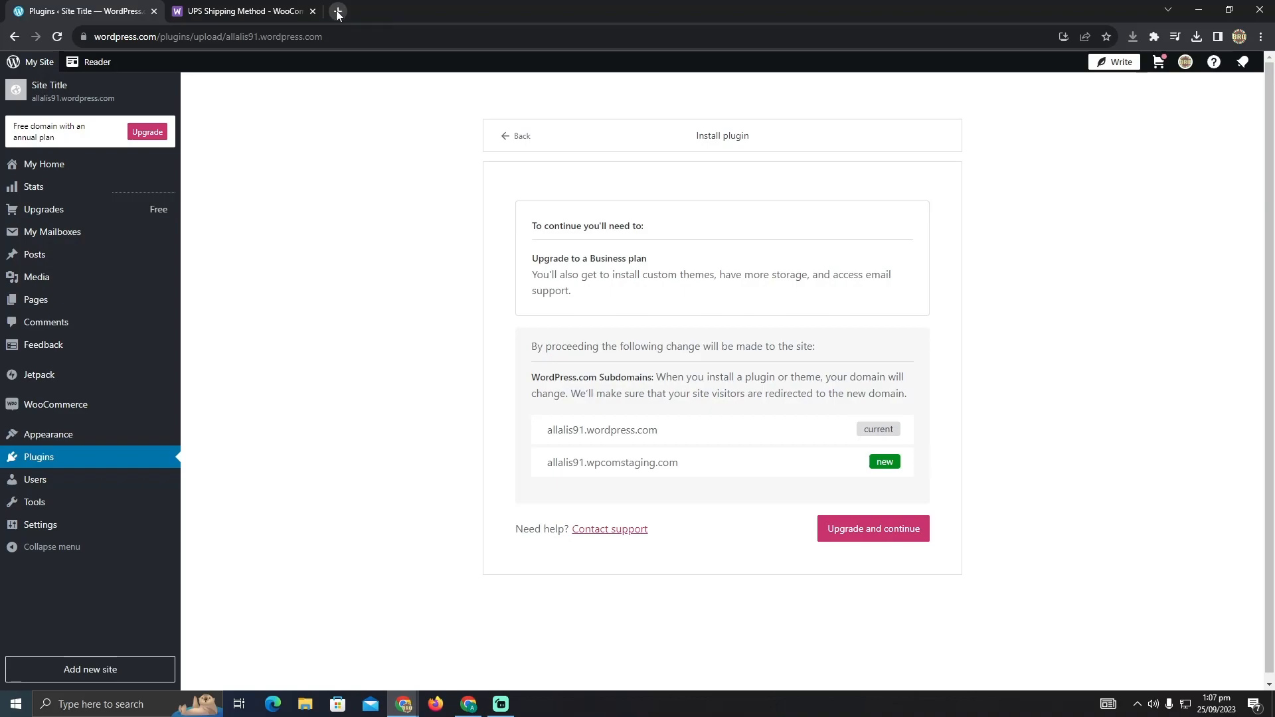
{"action": "left_click", "coordinate": [336, 10]}
{"action": "type", "text": "up"}
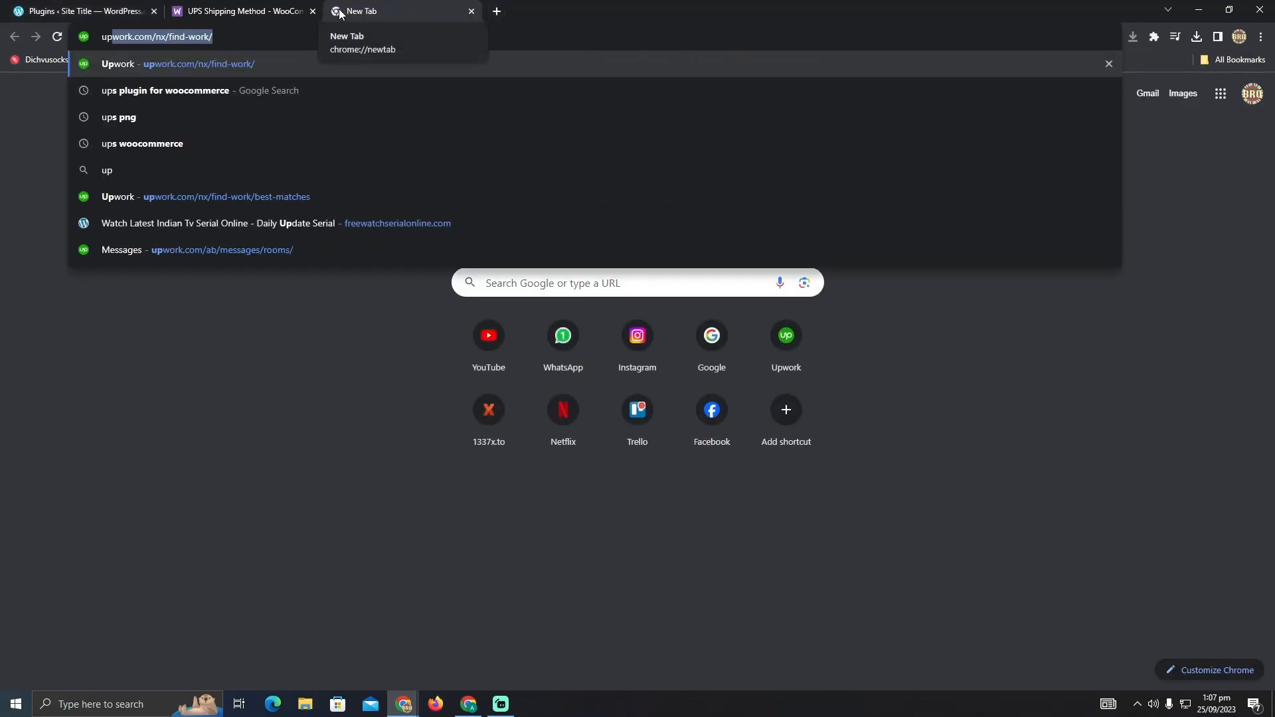
{"action": "key", "text": "Return"}
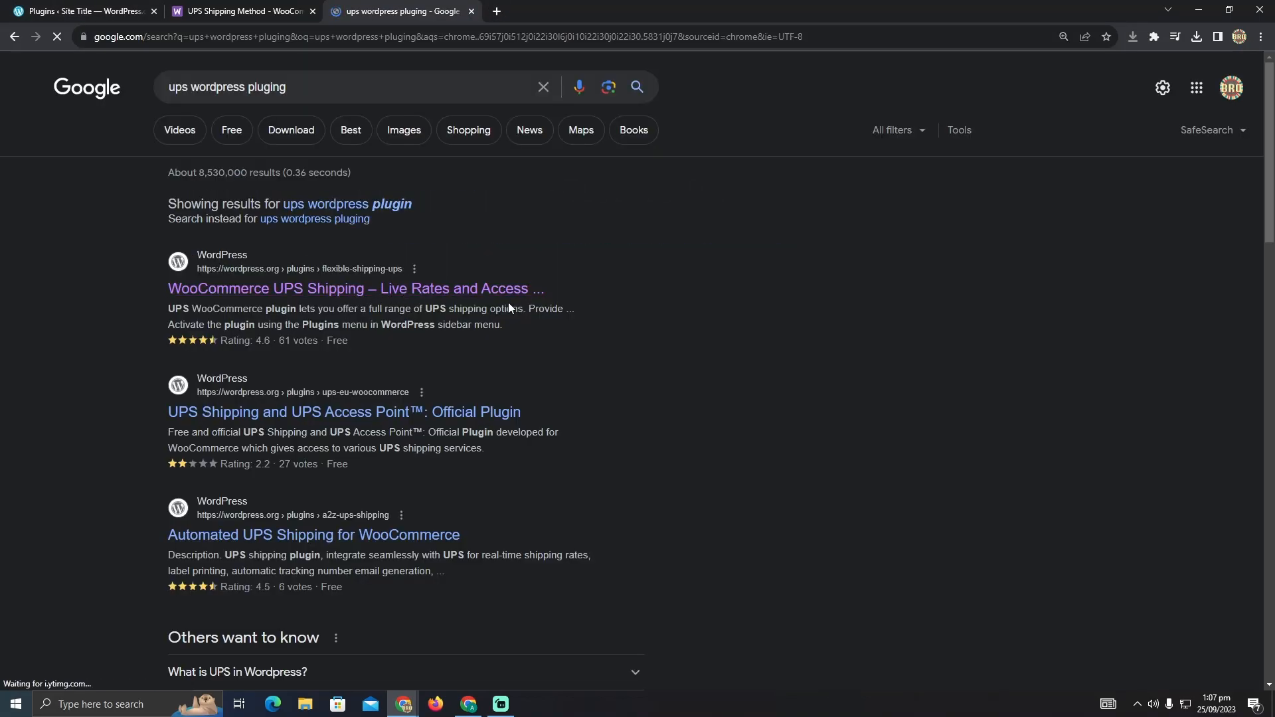
View the WooCommerce UPS Shipping – Live Rates and Access Points plugin page on WordPress.org
{"action": "left_click", "coordinate": [354, 289]}
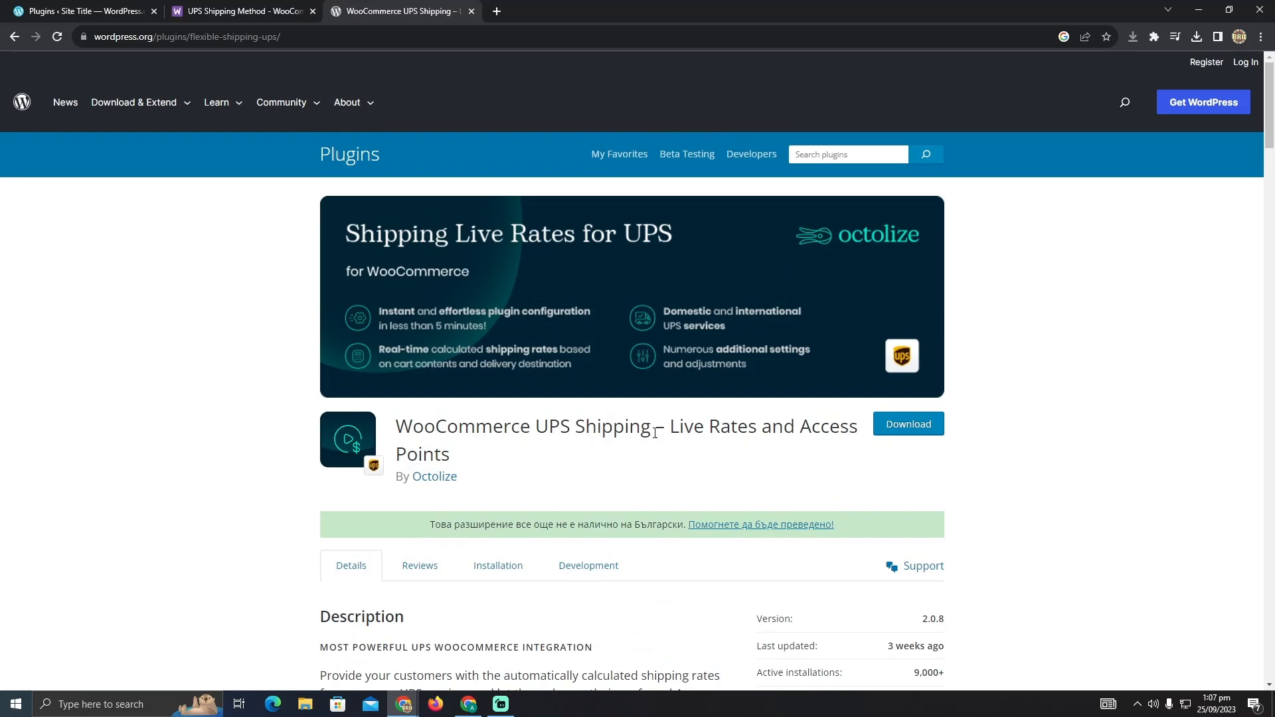
{"action": "mouse_move", "coordinate": [128, 516]}
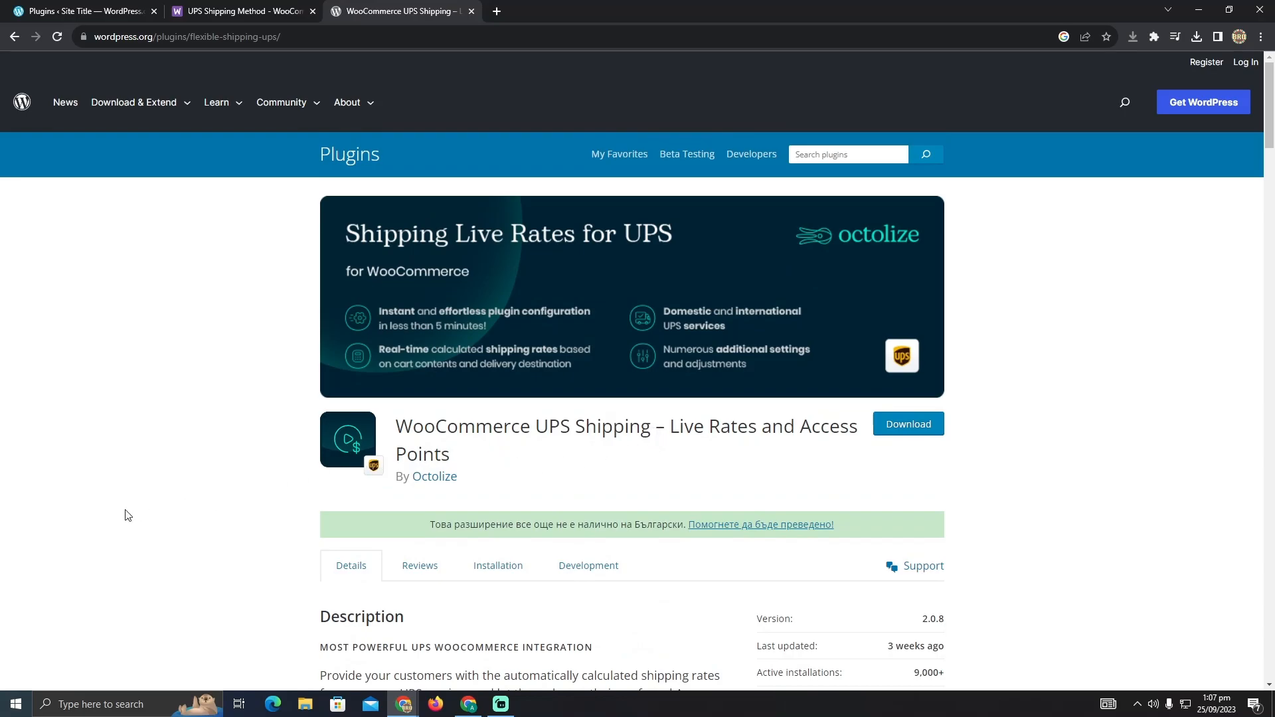